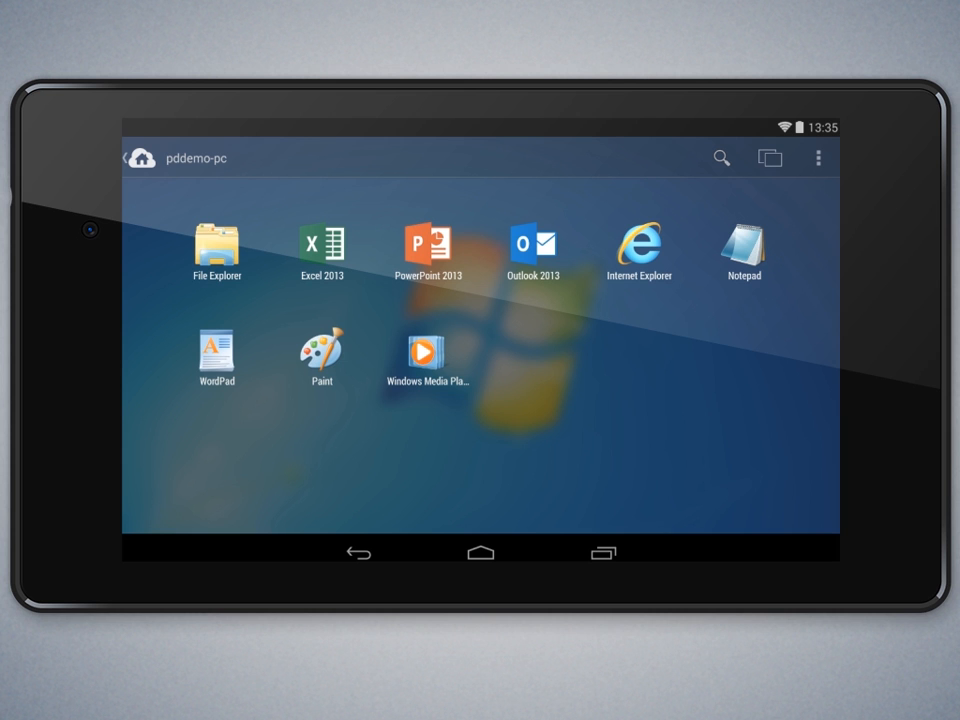
Step: Show the full applications list from the pddemo-pc launcher's overflow menu
click(818, 158)
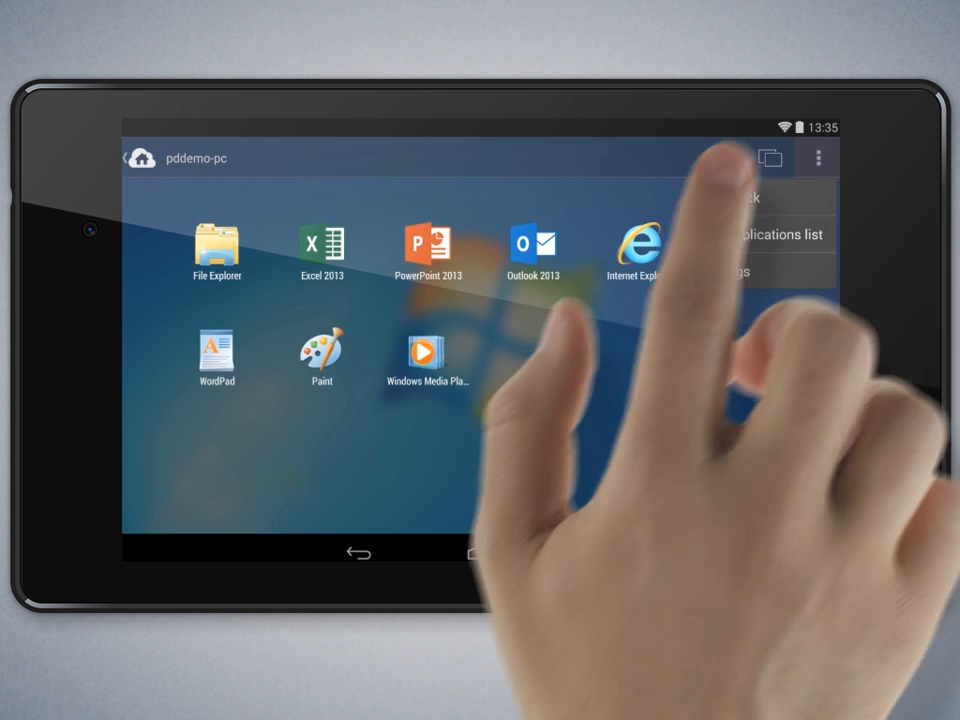
click(784, 234)
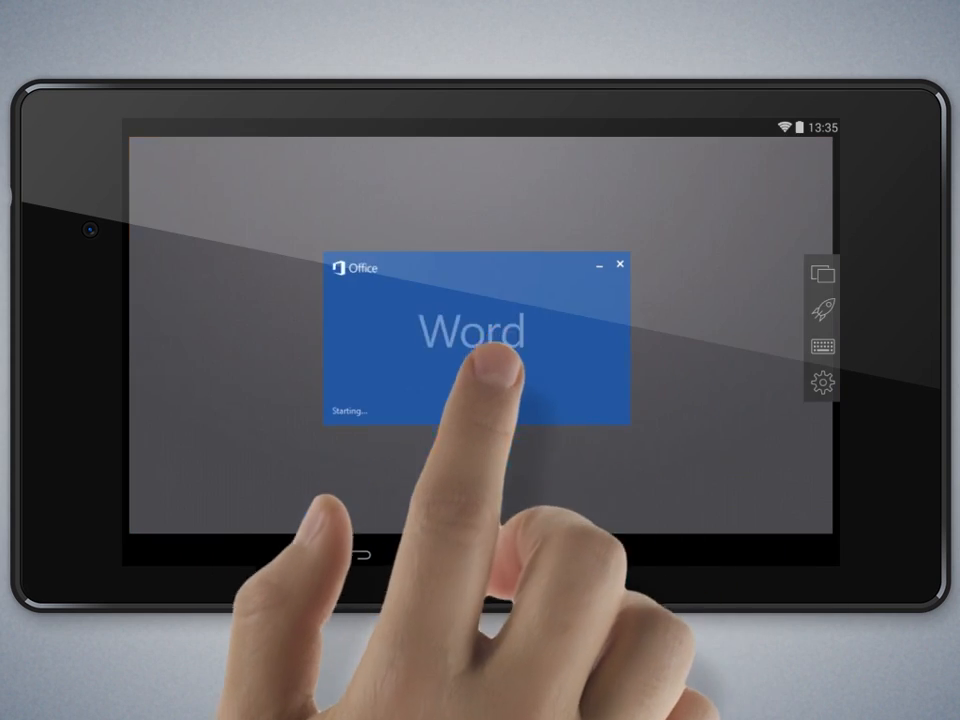
Step: Launch Microsoft Word on the remote PC from the applications list
click(478, 336)
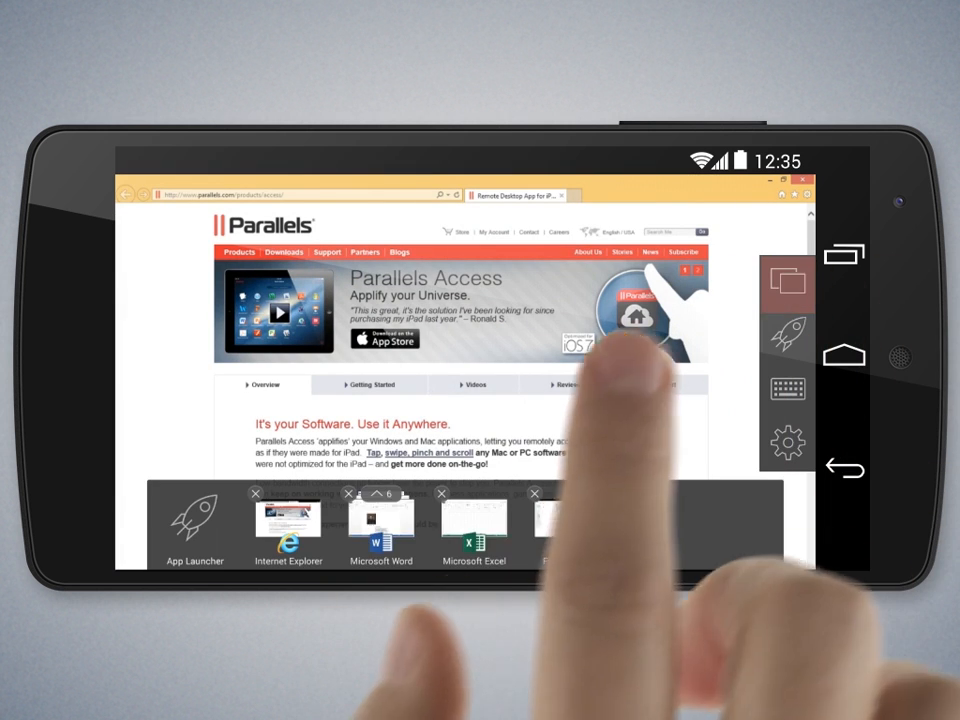
Step: Bring the running Word document forward and set the remote resolution to More Space
click(380, 524)
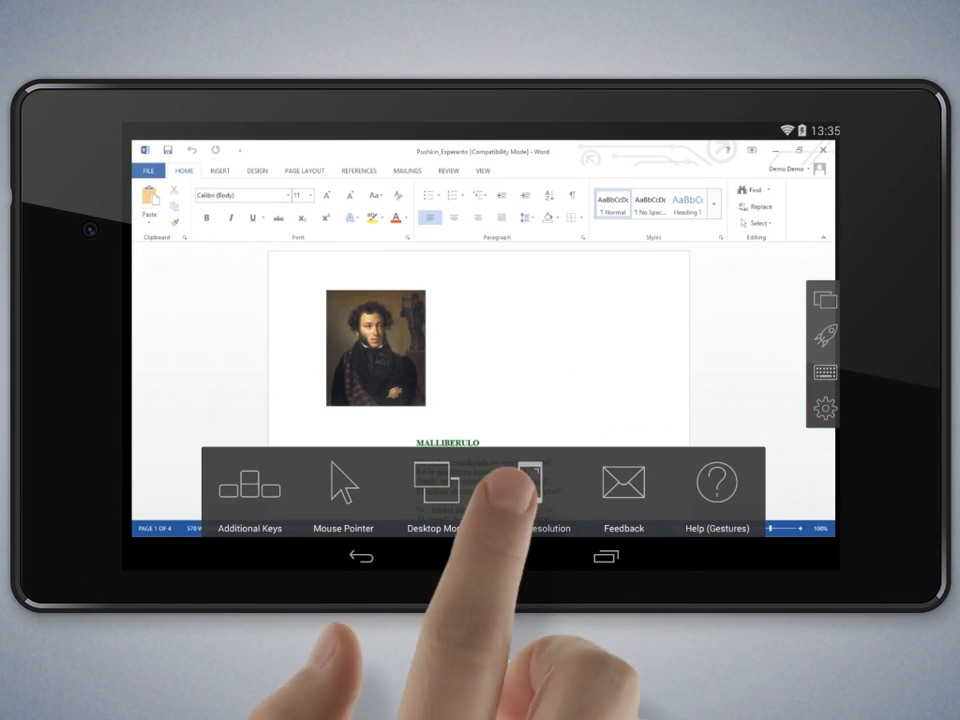
click(540, 490)
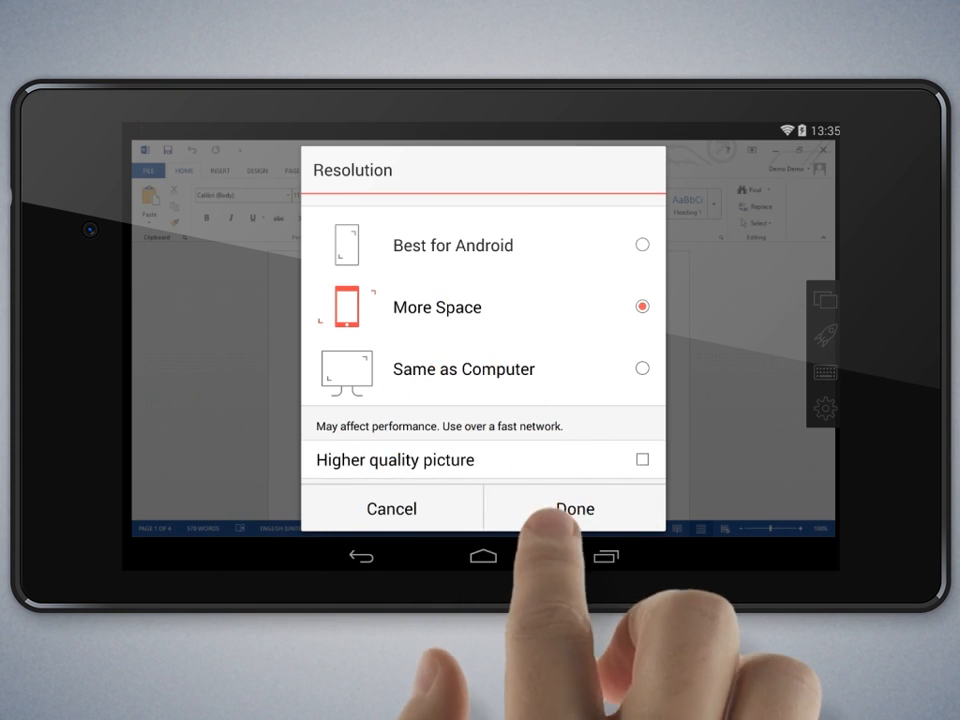
click(576, 508)
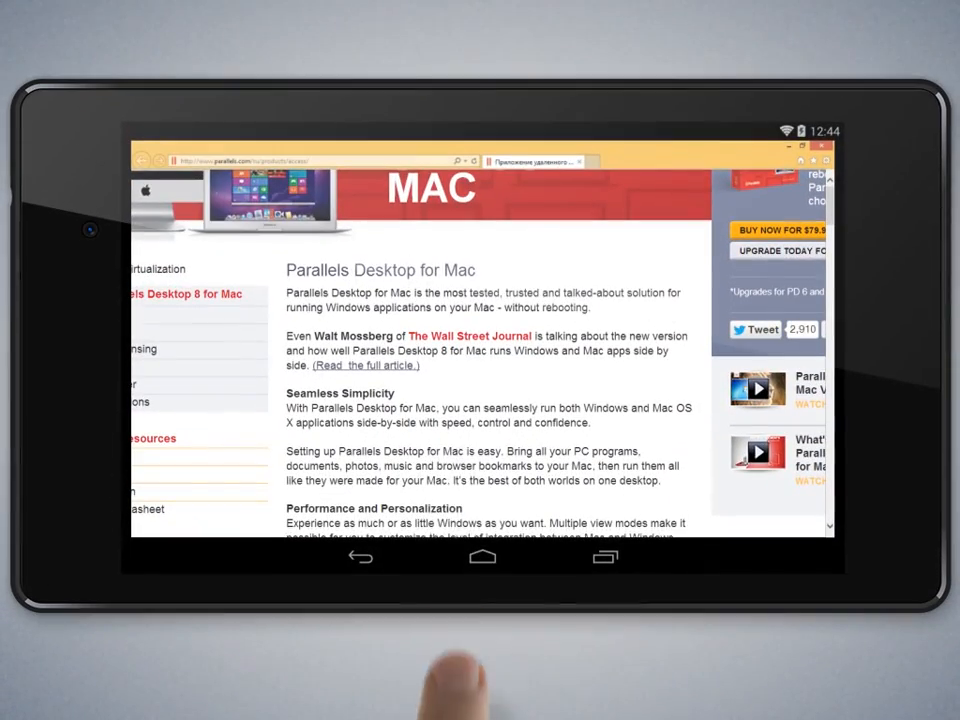
Step: Scroll down the Parallels Desktop for Mac page in the remote browser
scroll(down, 3)
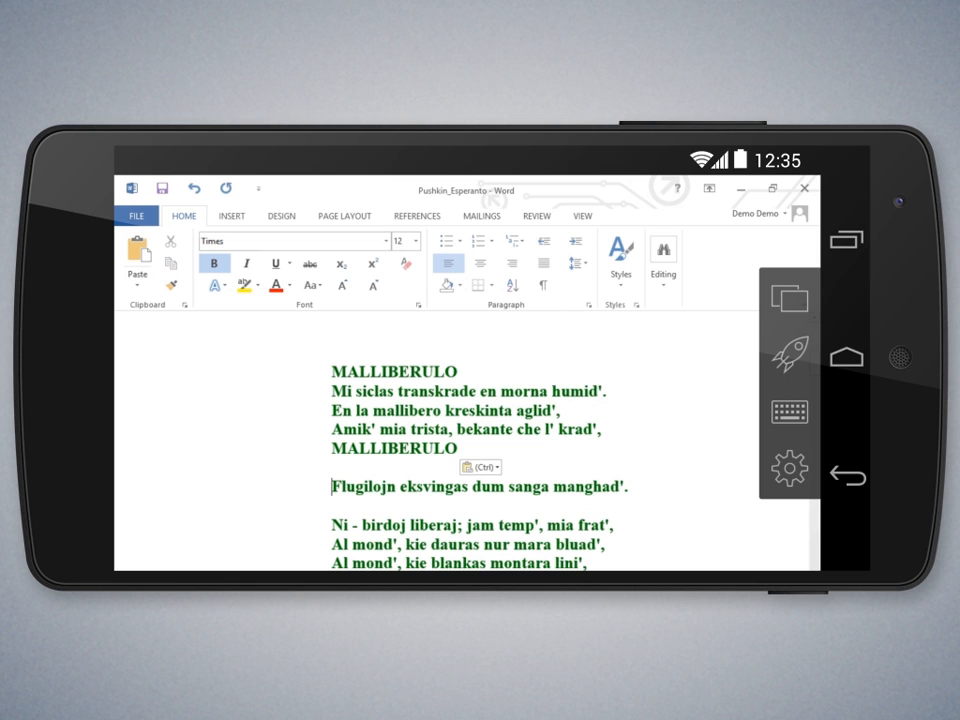
Step: Select the opening lines of the Pushkin_Esperanto poem in Word
drag(336, 392, 600, 430)
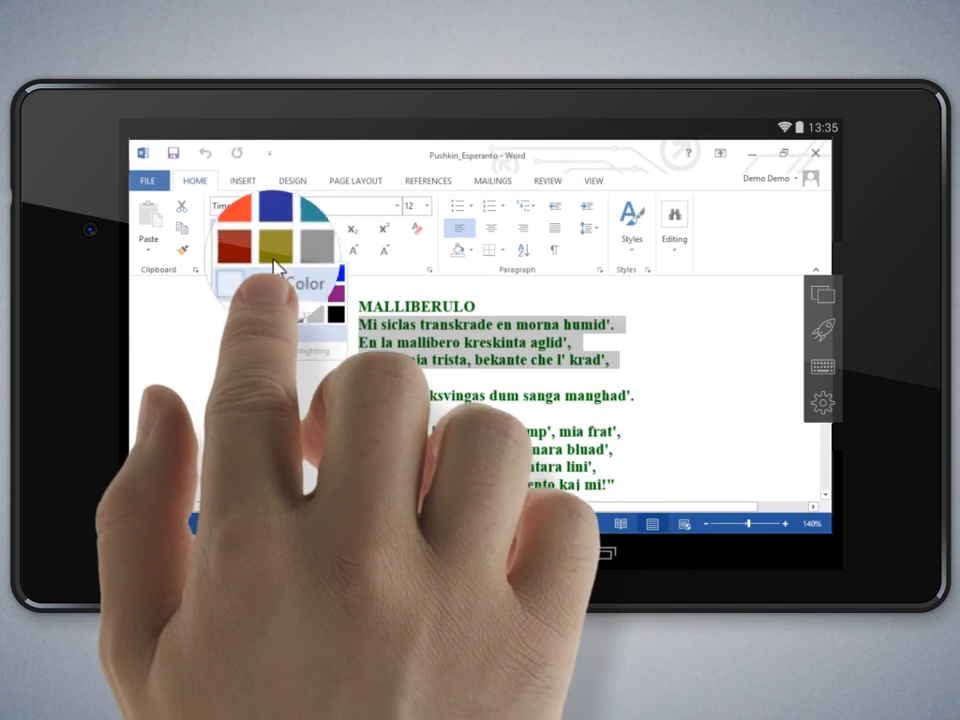
Step: Colour the selected MALLIBERULO poem lines red from the Font Color palette
click(260, 236)
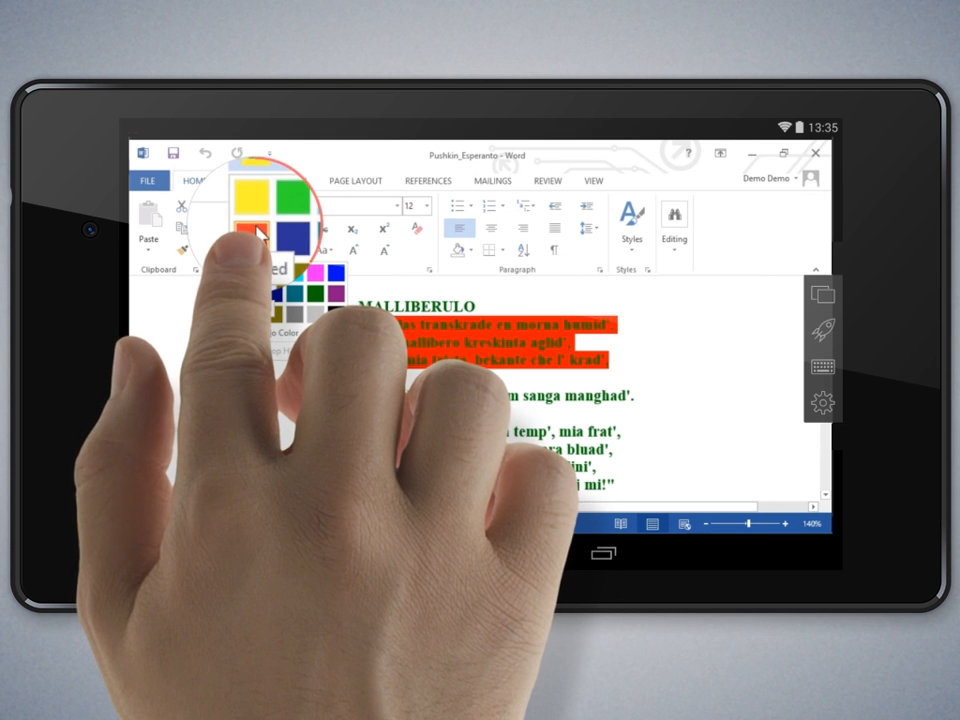